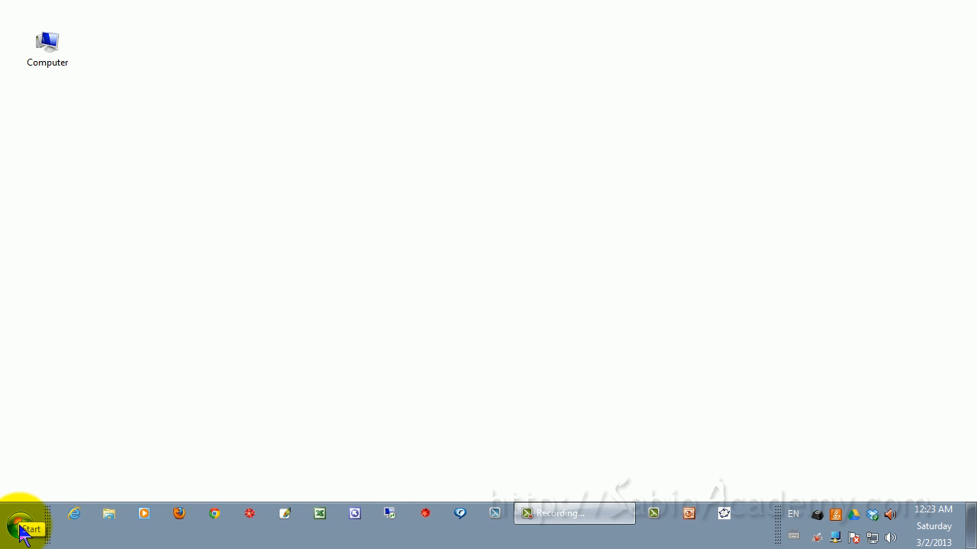
# Open Control Panel from Start and switch it to show all items as large icons.
pyautogui.click(25, 526)
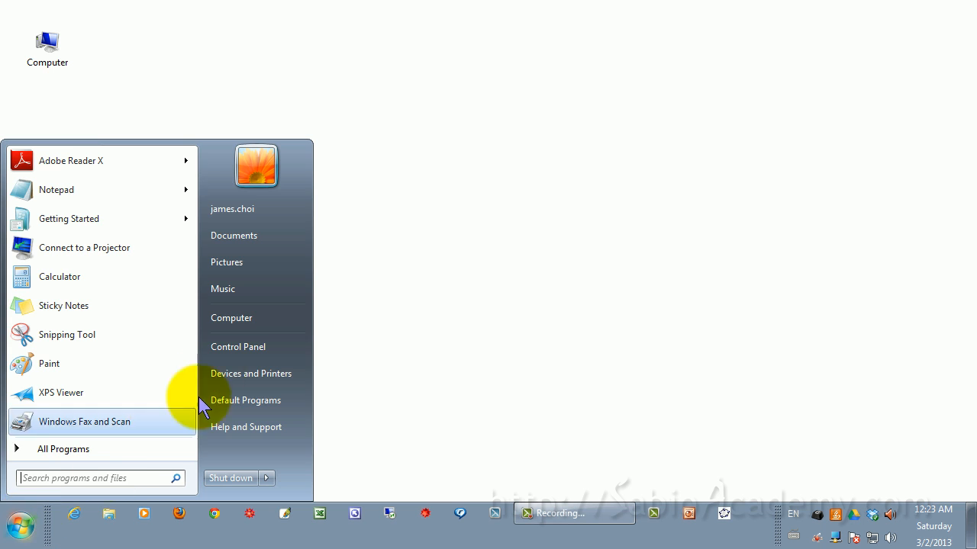
pyautogui.click(238, 346)
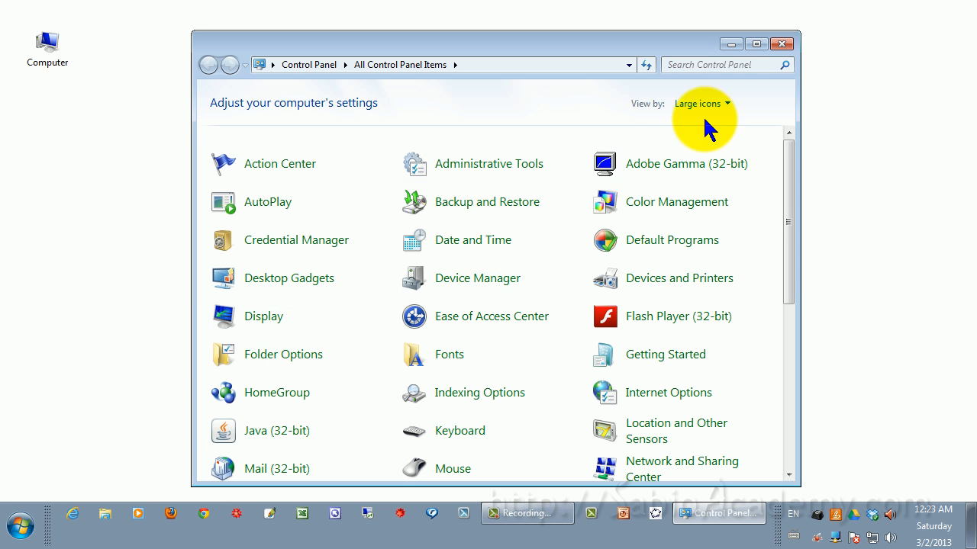
pyautogui.click(729, 103)
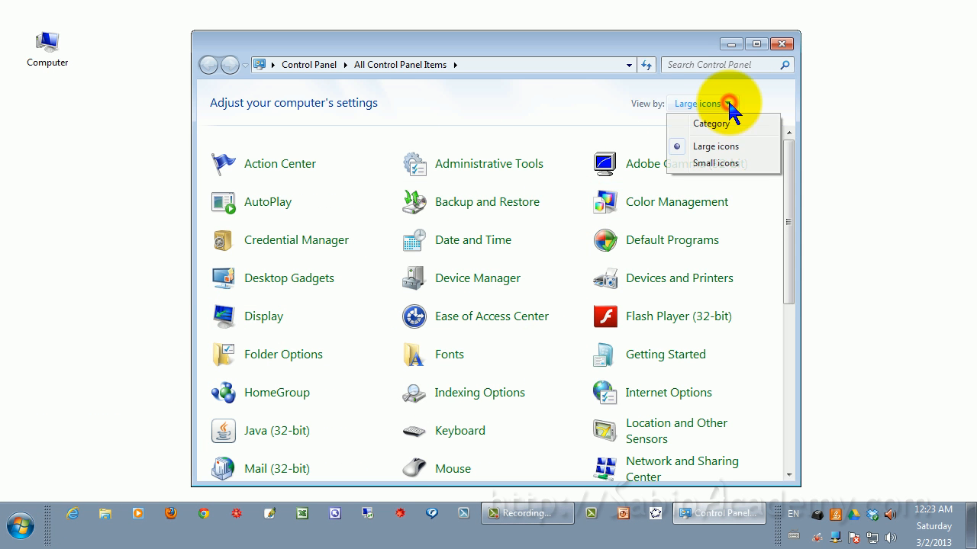
pyautogui.click(711, 124)
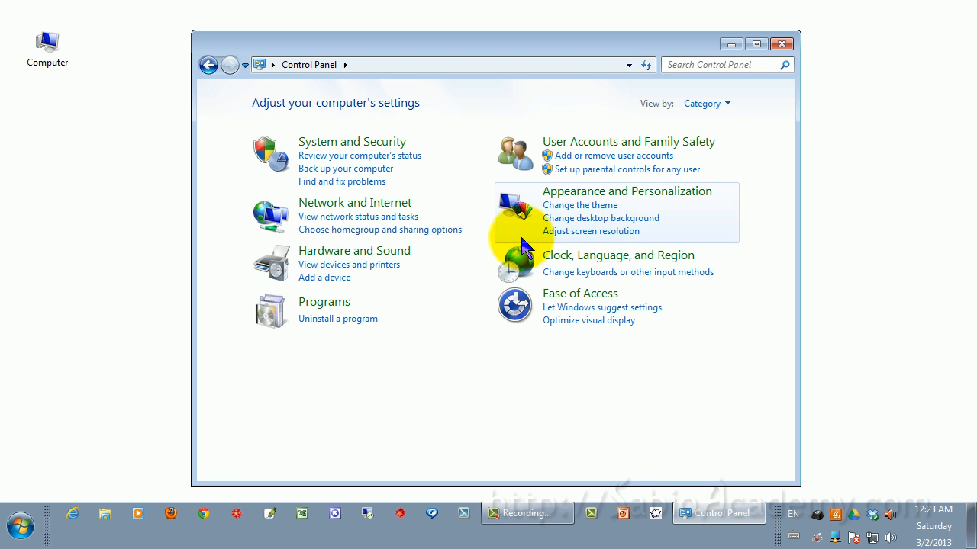
pyautogui.click(702, 103)
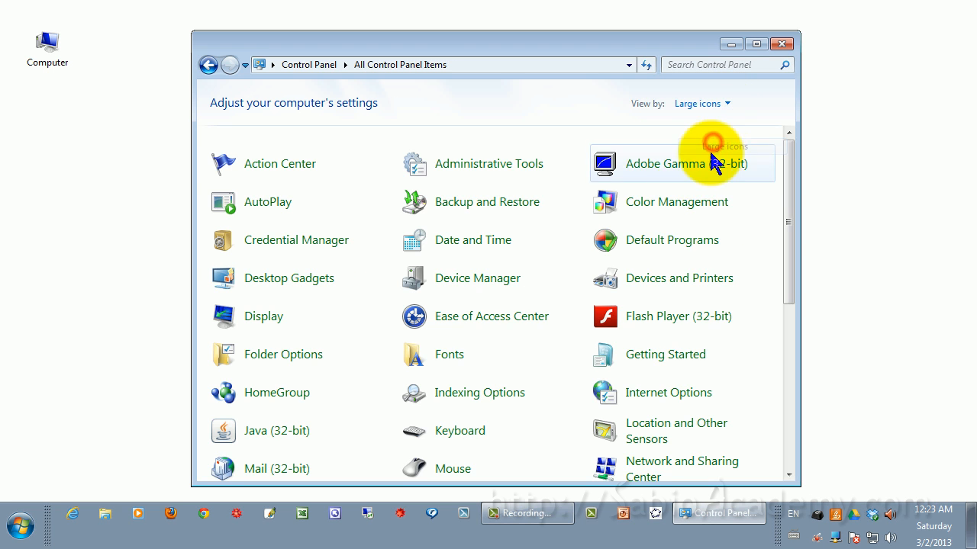
# In Pen and Touch, keep the Start Tablet PC Input Panel gesture unchecked.
pyautogui.scroll(-3)
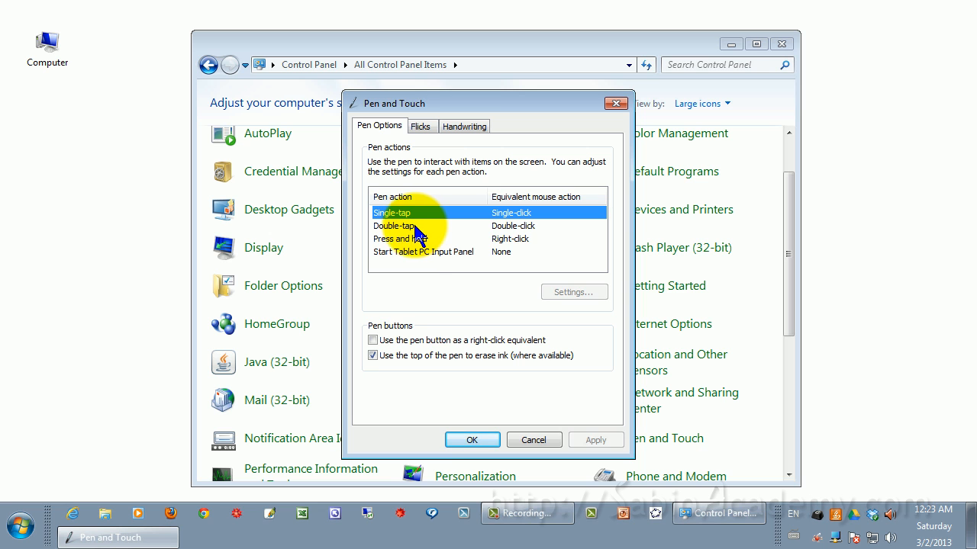
pyautogui.click(400, 238)
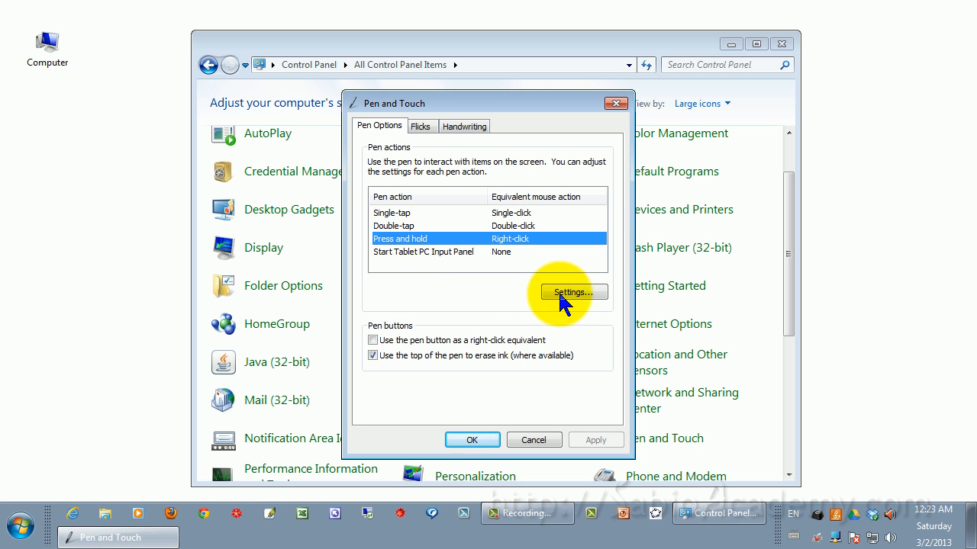
pyautogui.click(571, 292)
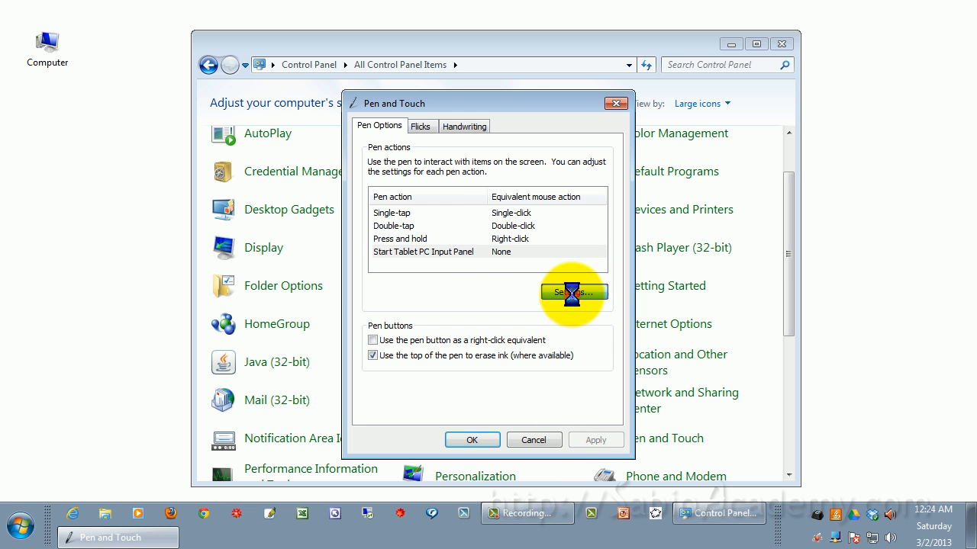
pyautogui.click(574, 293)
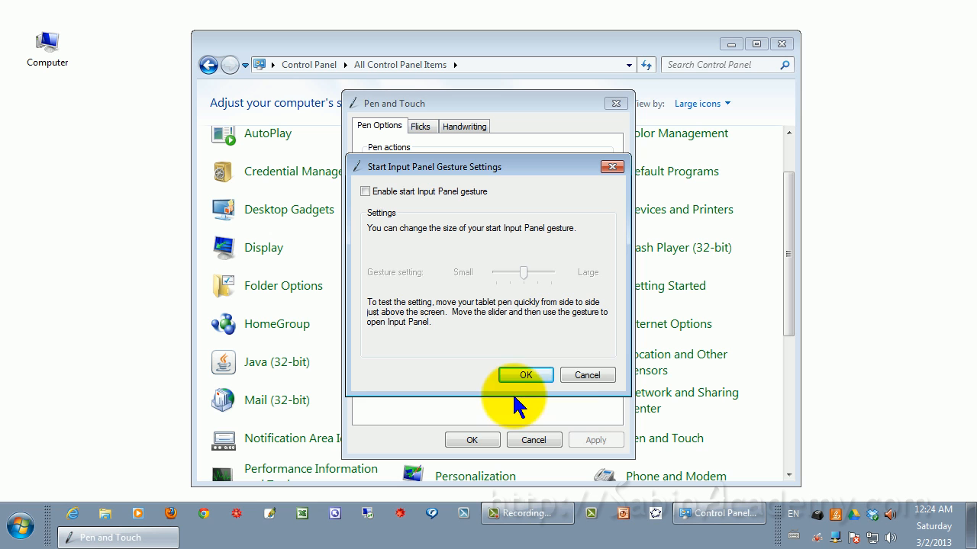
pyautogui.click(524, 375)
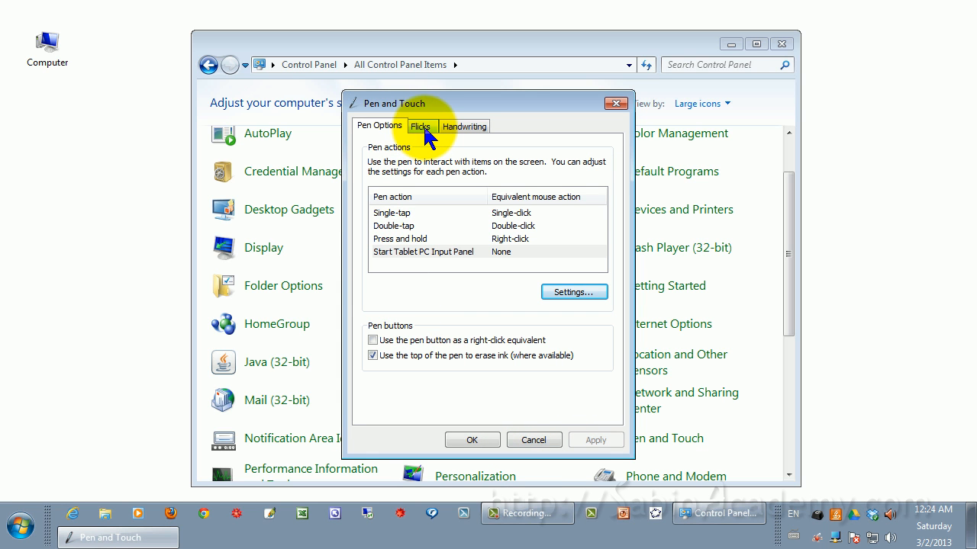
# Uncheck 'Use flicks to perform common actions' and save the Pen and Touch settings.
pyautogui.click(420, 126)
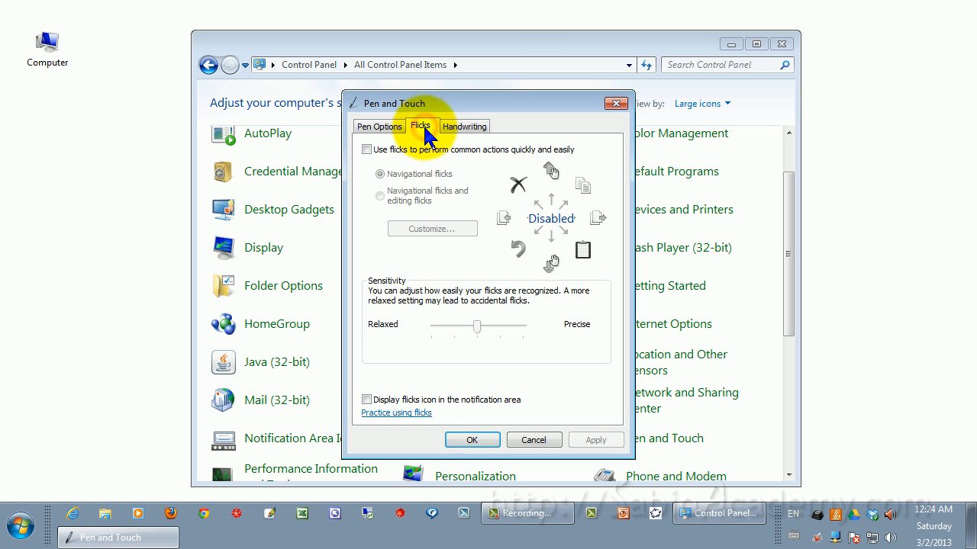
pyautogui.click(367, 149)
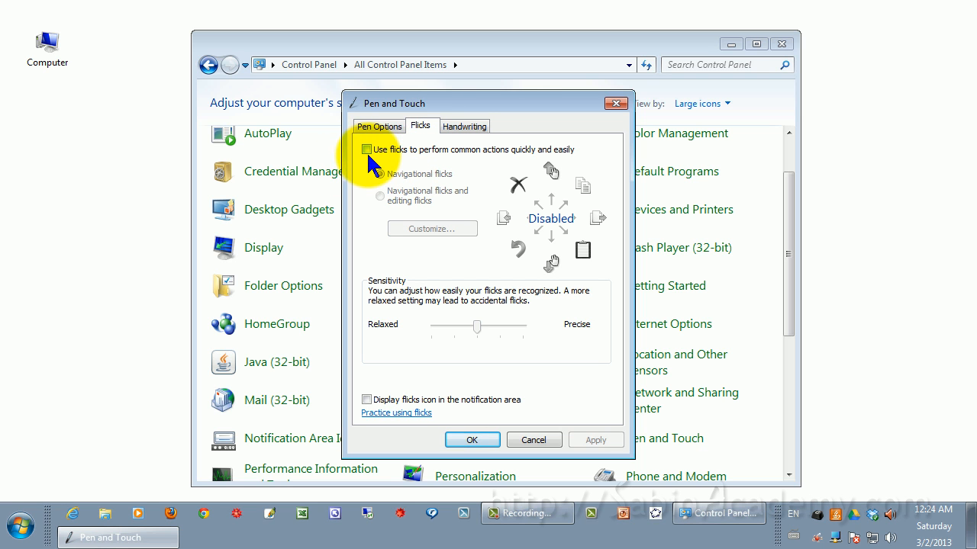
pyautogui.click(366, 150)
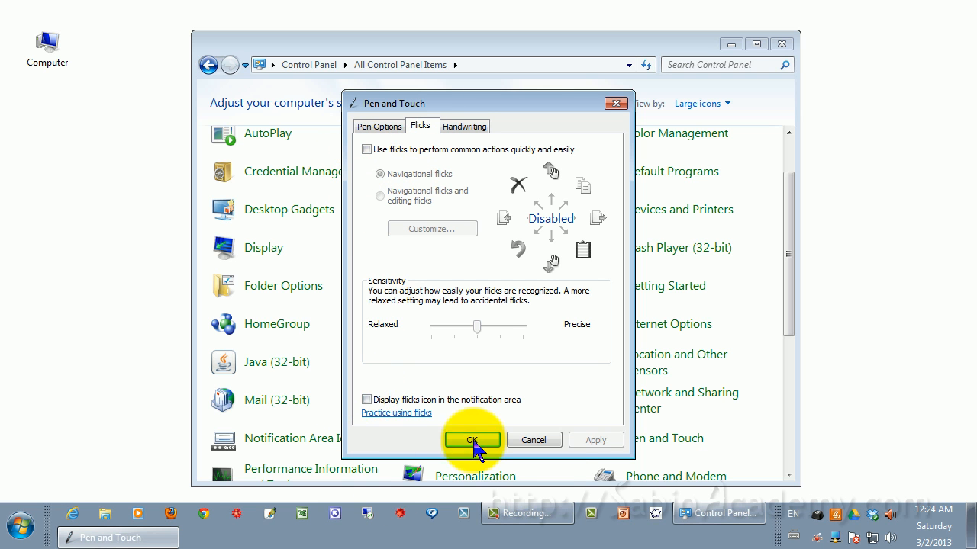
pyautogui.click(472, 440)
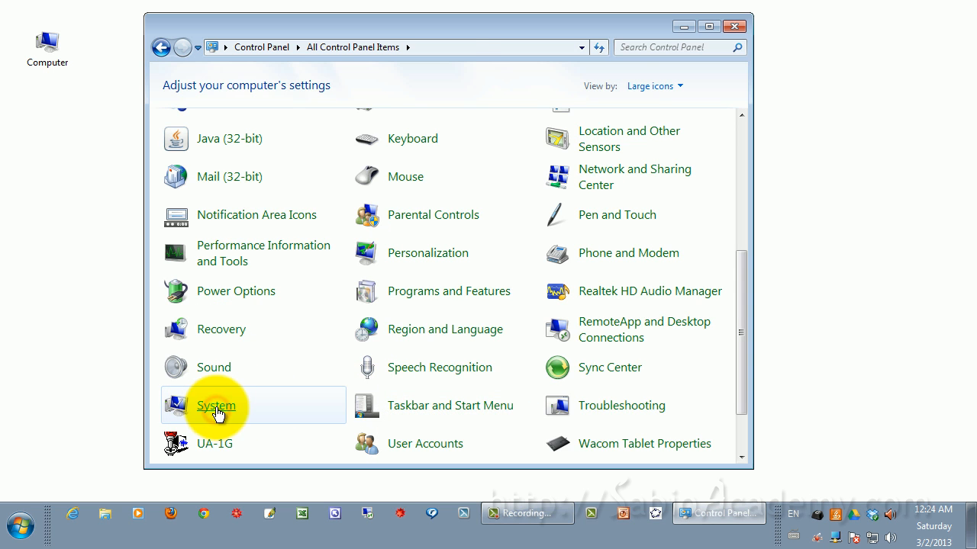
# Open Device Manager from System and select Wacom Tablet under Human Interface Devices.
pyautogui.click(216, 406)
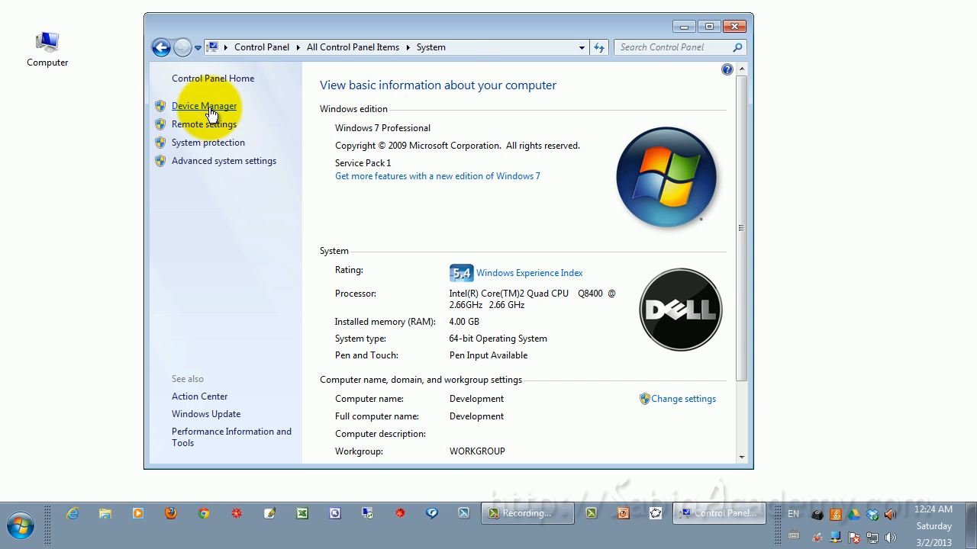
pyautogui.click(205, 105)
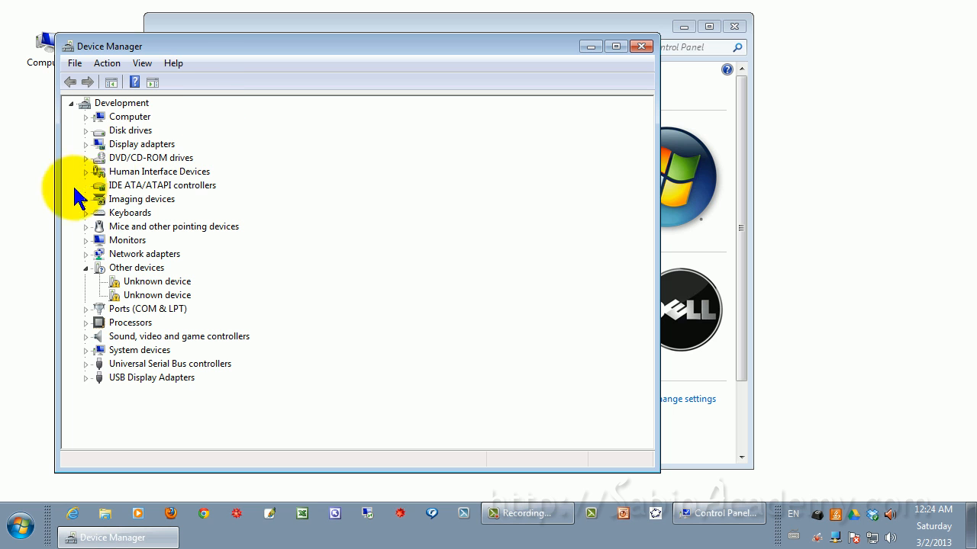
pyautogui.moveTo(88, 179)
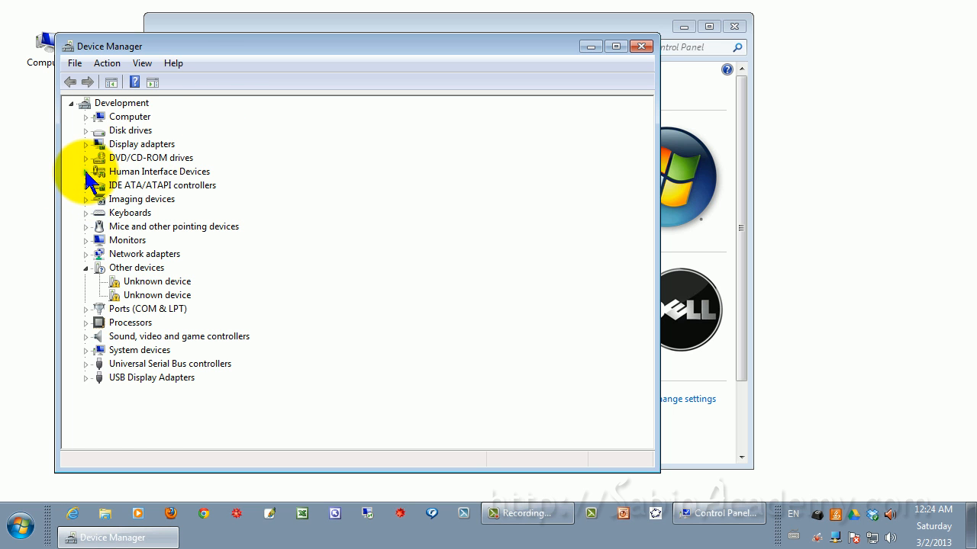
pyautogui.click(86, 171)
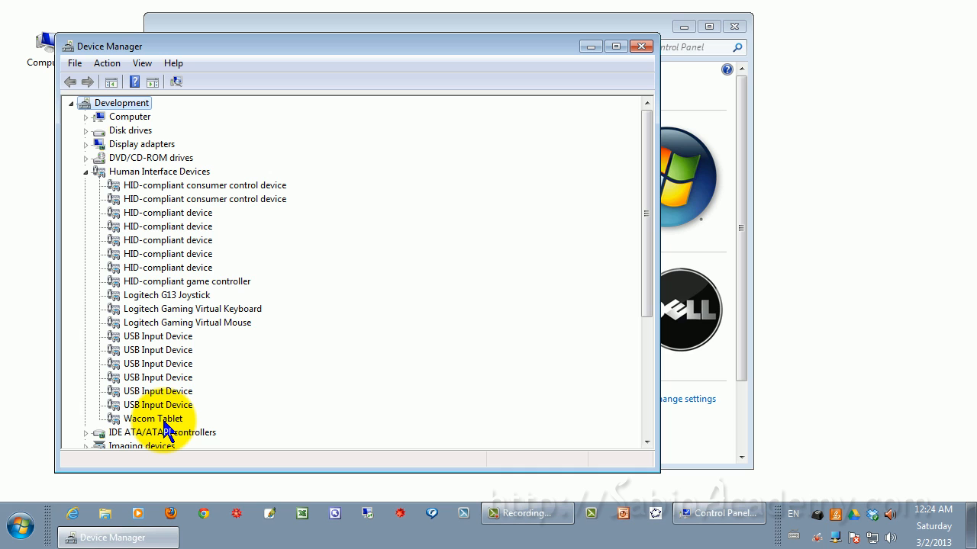
pyautogui.click(153, 418)
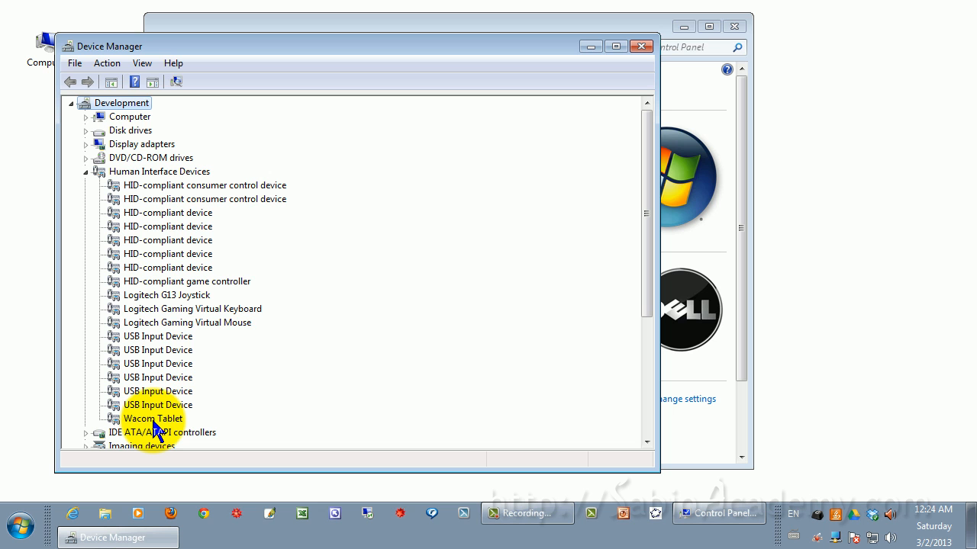
# Review the Wacom Tablet driver details, then close Device Manager and the System window.
pyautogui.rightClick(154, 418)
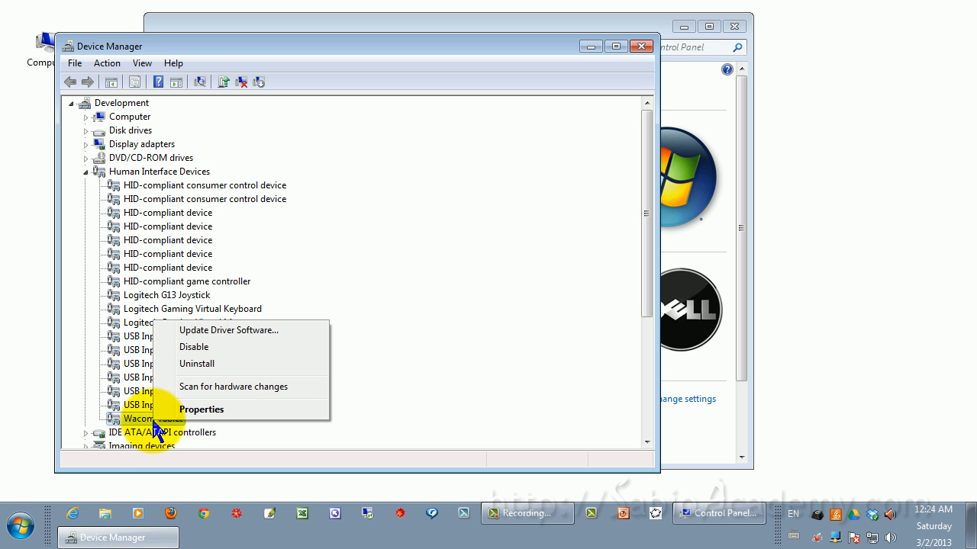
pyautogui.click(200, 410)
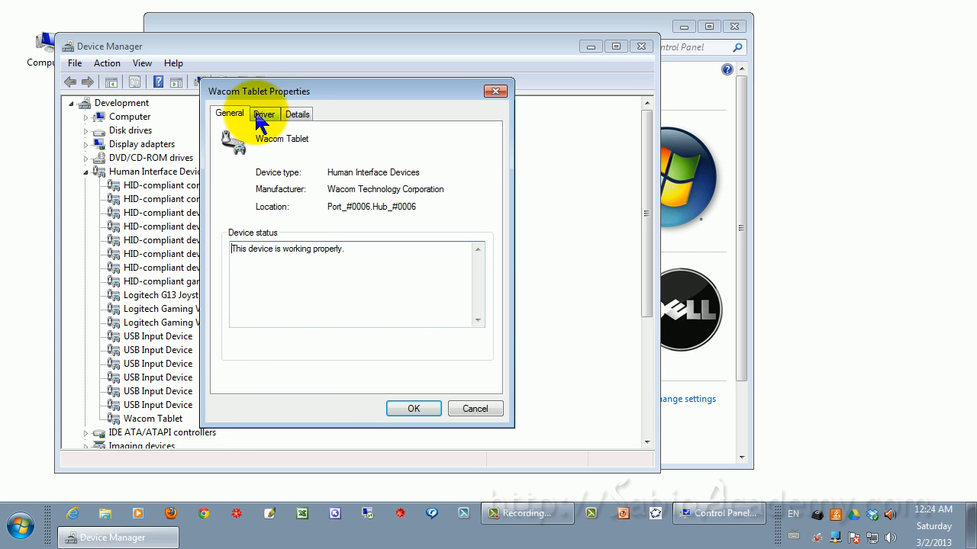
pyautogui.click(264, 114)
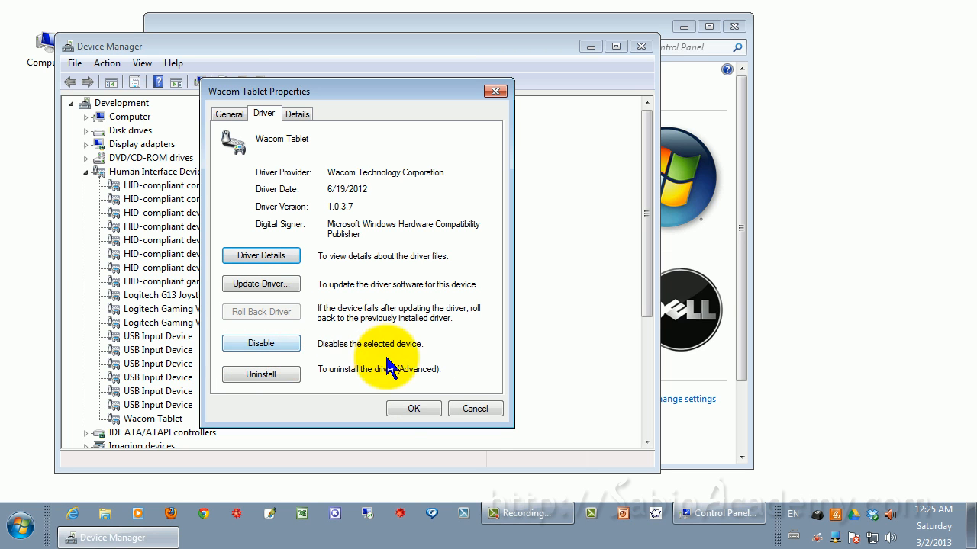
pyautogui.click(475, 408)
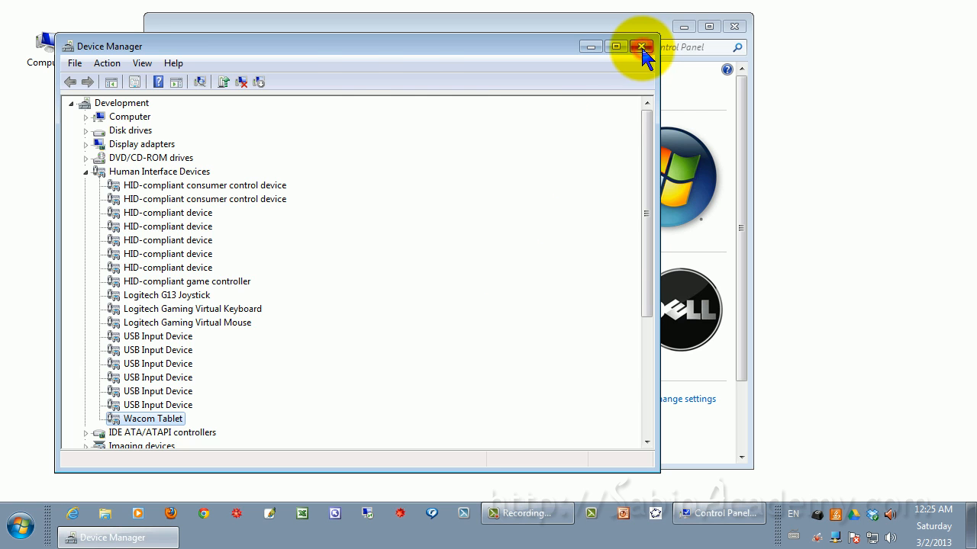
pyautogui.click(640, 46)
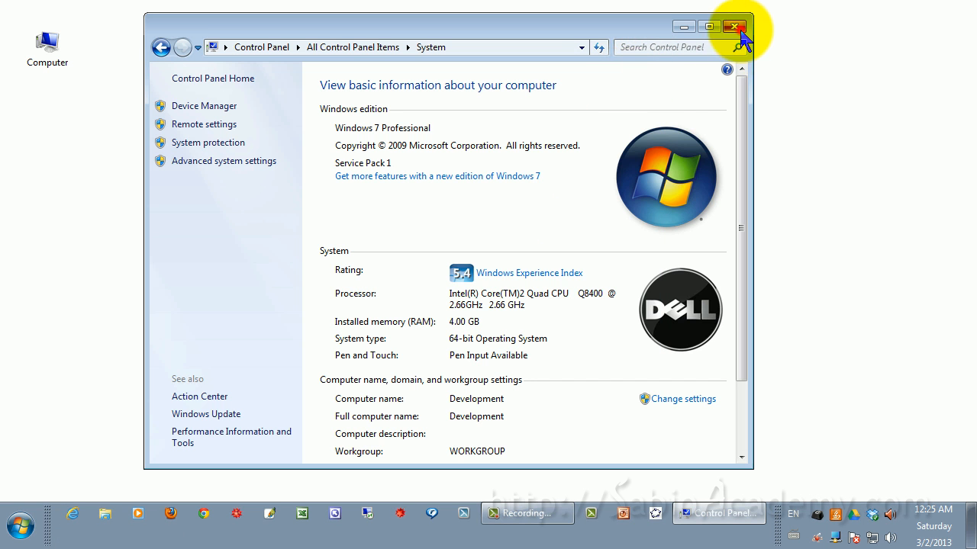
pyautogui.click(735, 26)
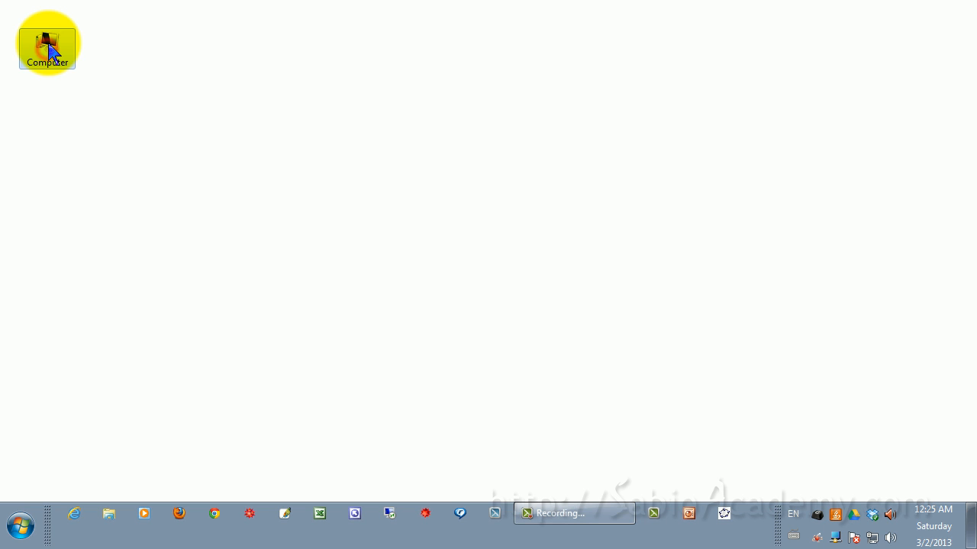
# Open Computer Management from the desktop Computer icon and show Services.
pyautogui.rightClick(46, 42)
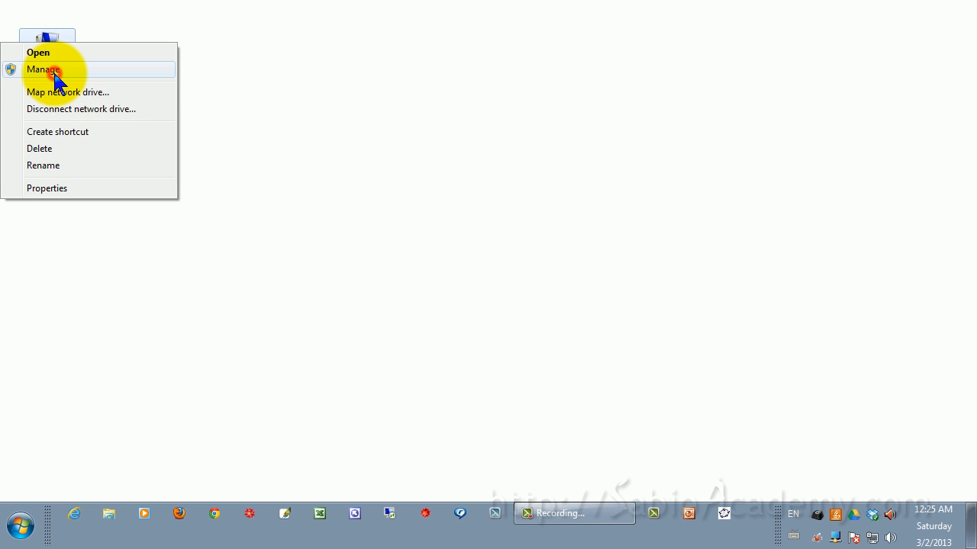
pyautogui.click(42, 69)
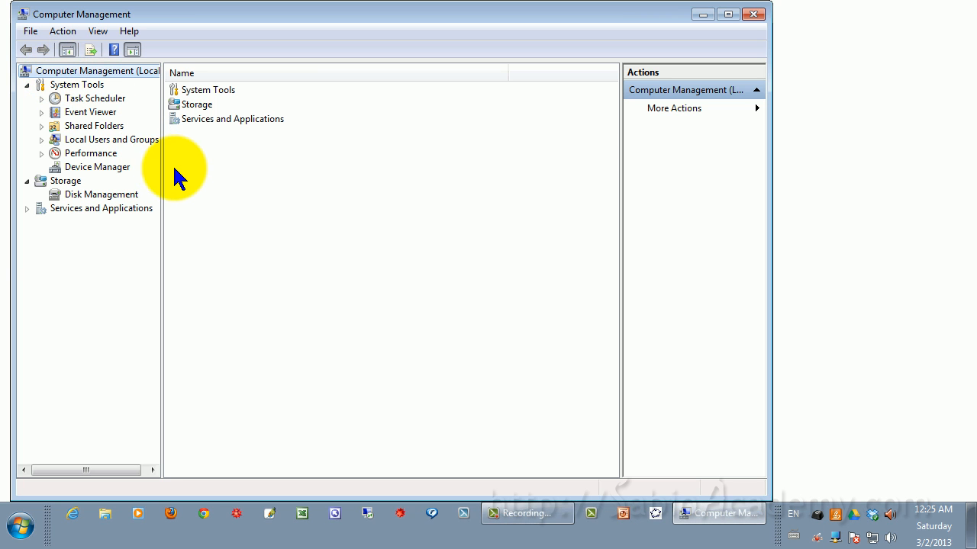
pyautogui.click(27, 208)
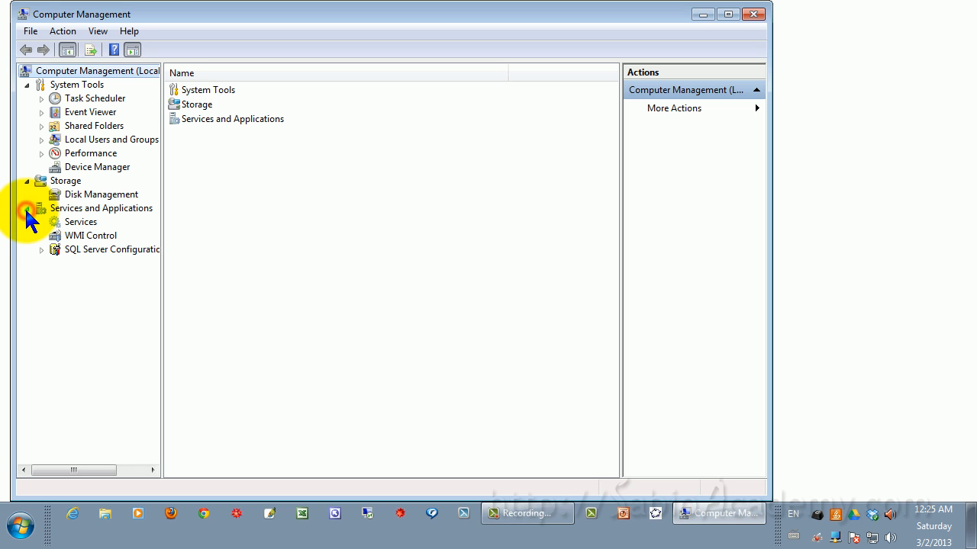
pyautogui.click(42, 209)
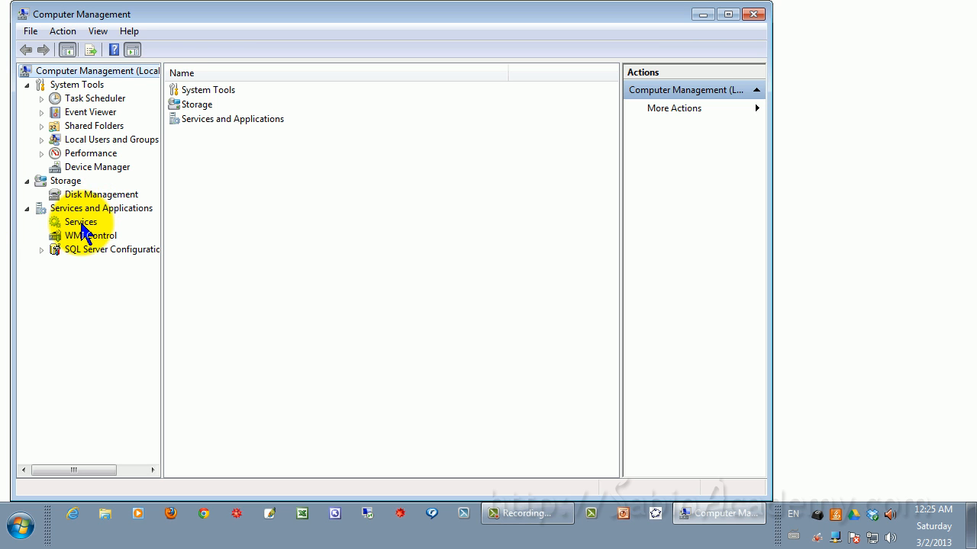
pyautogui.click(80, 222)
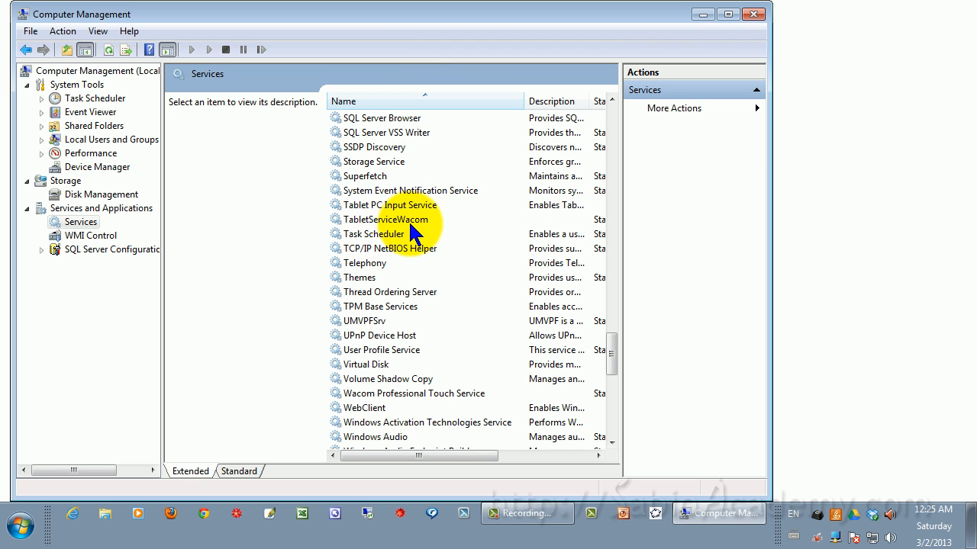
pyautogui.moveTo(363, 220)
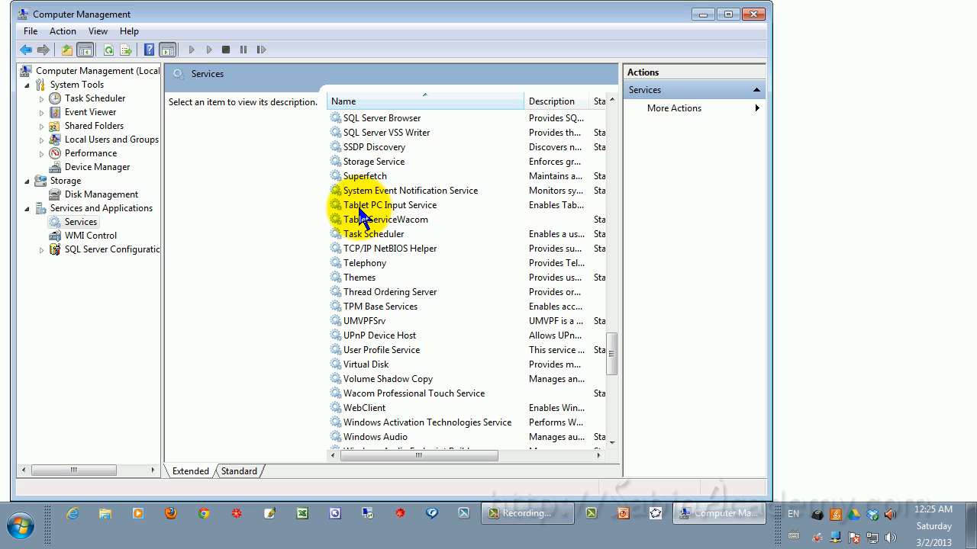
# Open the Tablet PC Input Service properties, set to Disabled and Stopped.
pyautogui.click(391, 204)
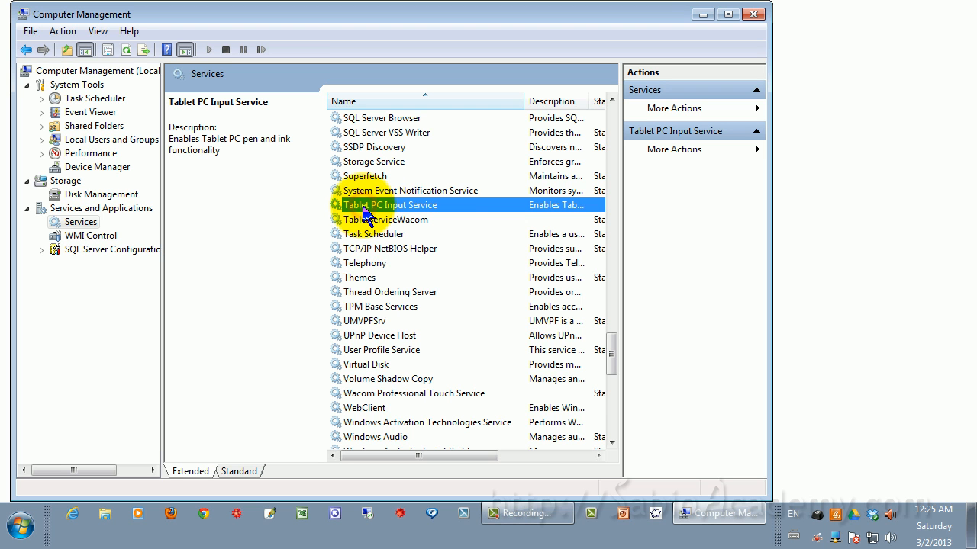
pyautogui.rightClick(390, 205)
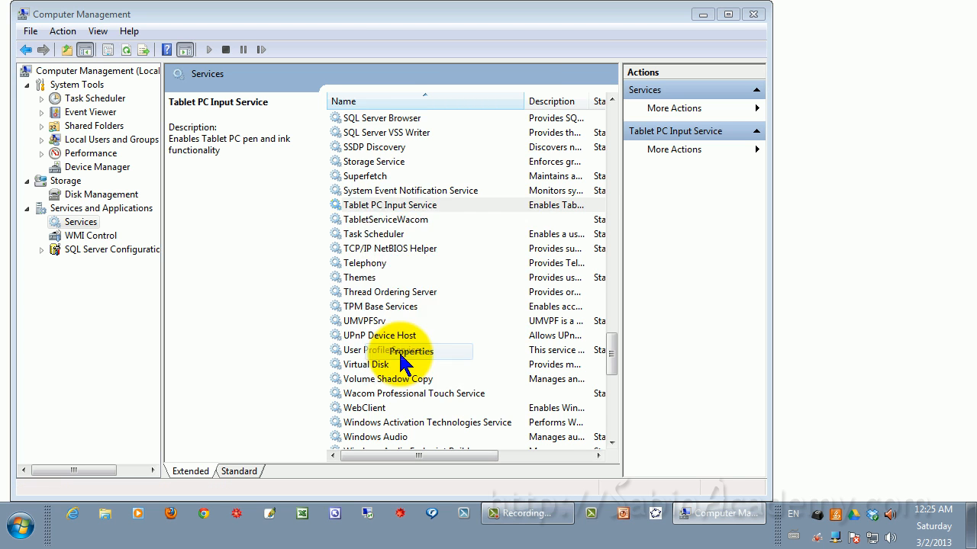
pyautogui.click(411, 350)
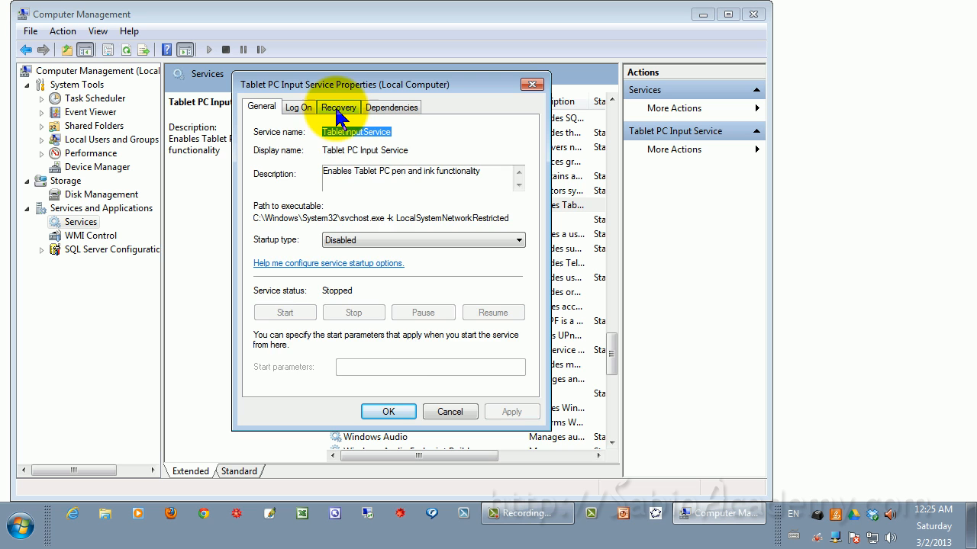
# Confirm every failure recovery action is 'Take No Action', then close the service properties.
pyautogui.click(338, 106)
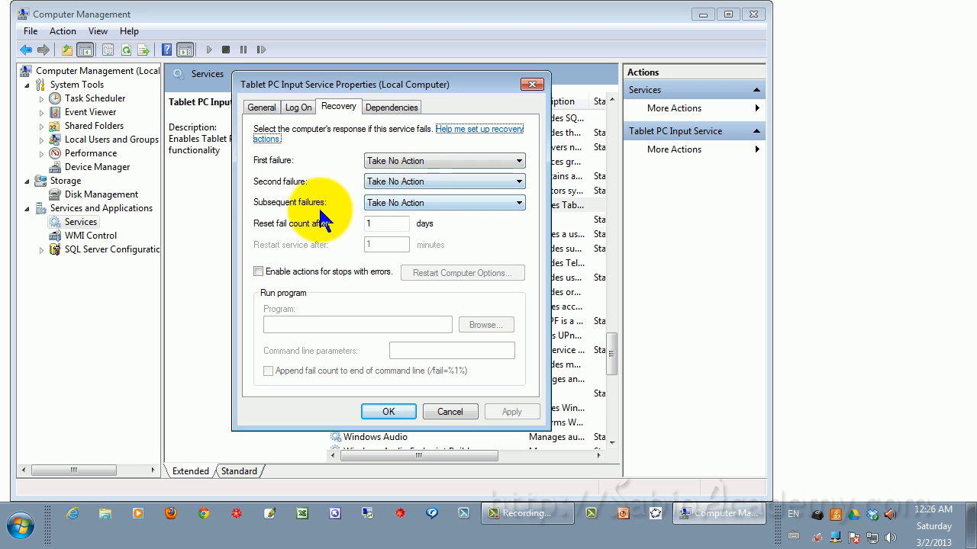
pyautogui.moveTo(260, 194)
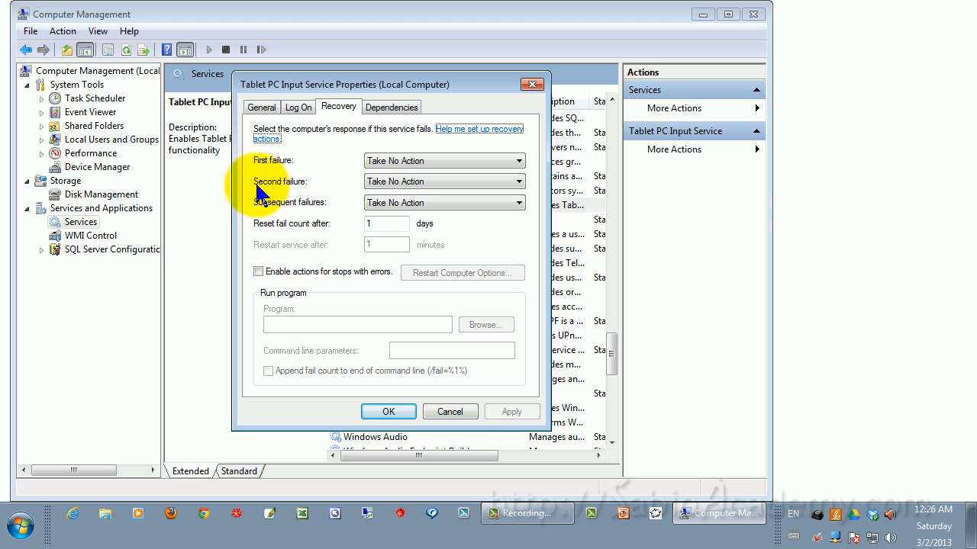
pyautogui.moveTo(325, 213)
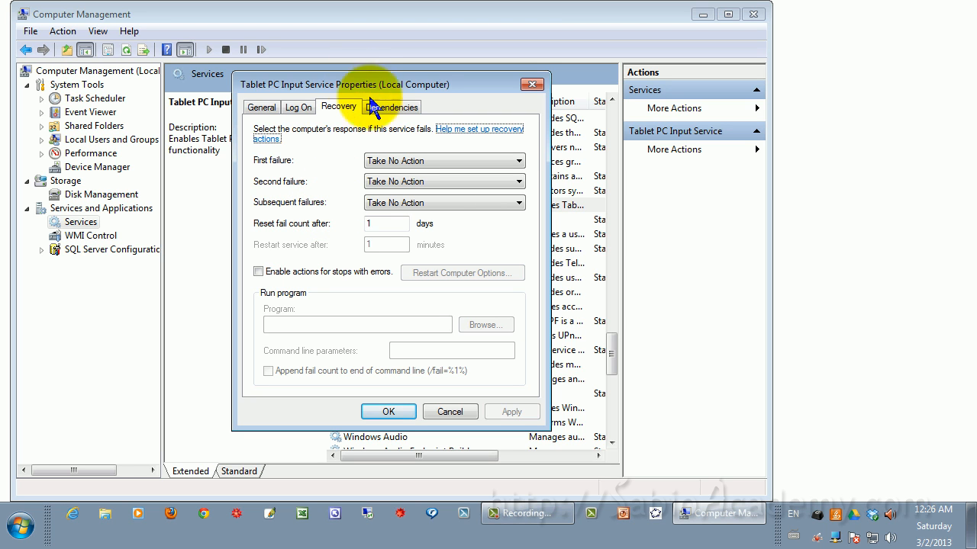
pyautogui.moveTo(362, 221)
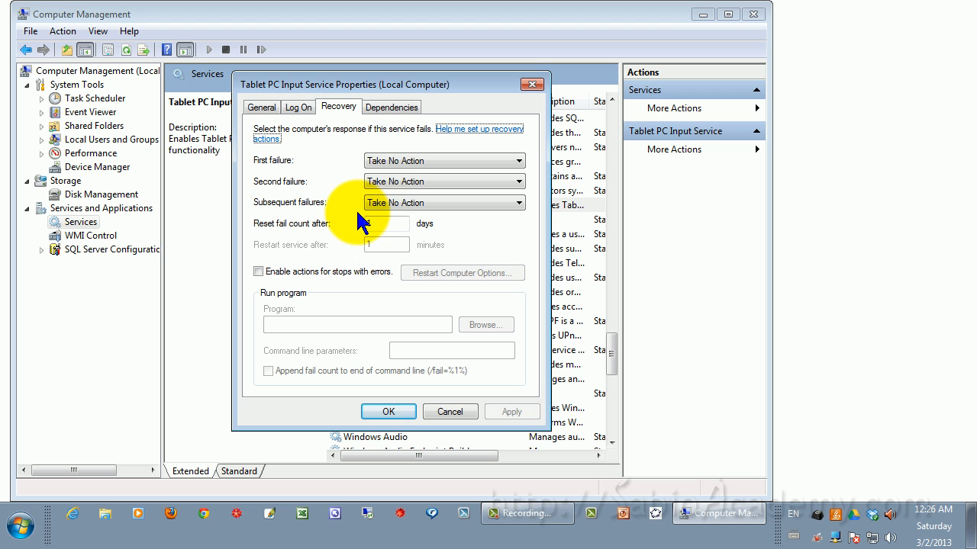
pyautogui.click(512, 412)
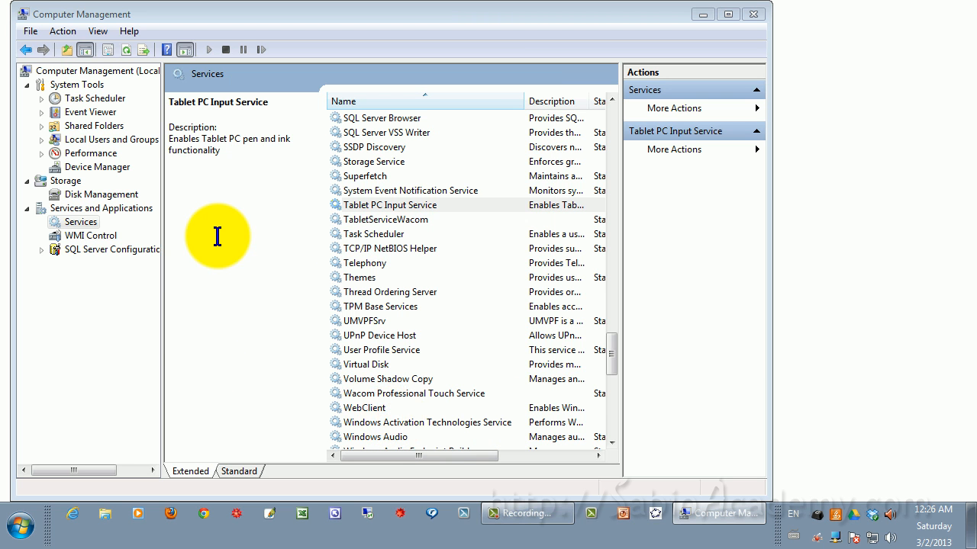
pyautogui.click(390, 205)
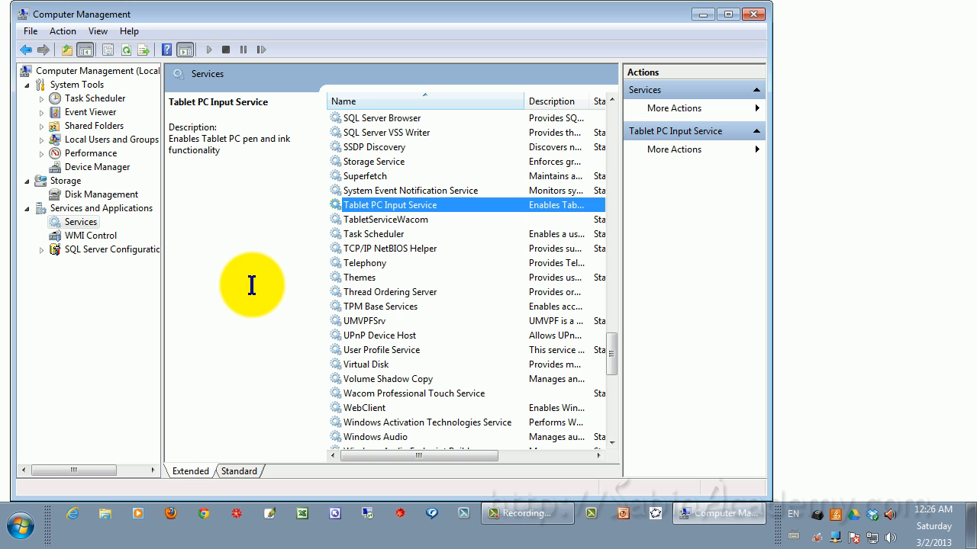